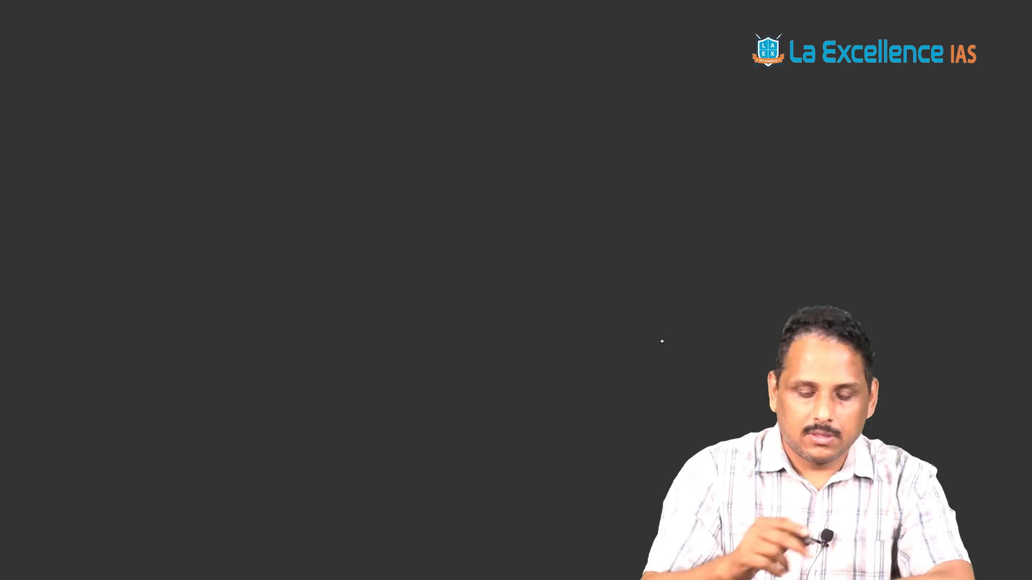
Draw the top horizontal line of the branch diagram near the top centre.
drag(430, 156, 529, 174)
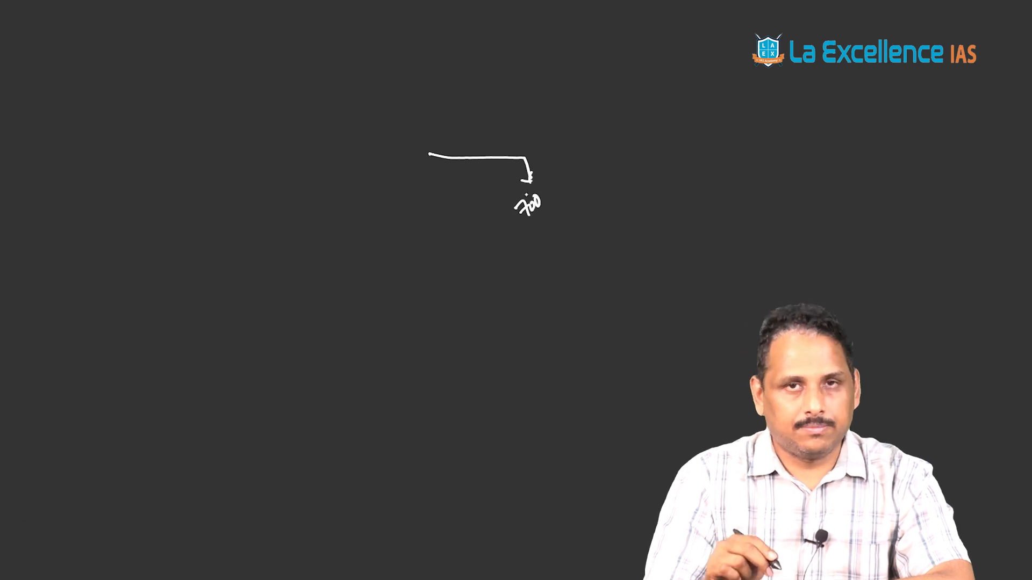
Draw the left branch arrow and write the circled note below it.
drag(429, 156, 375, 211)
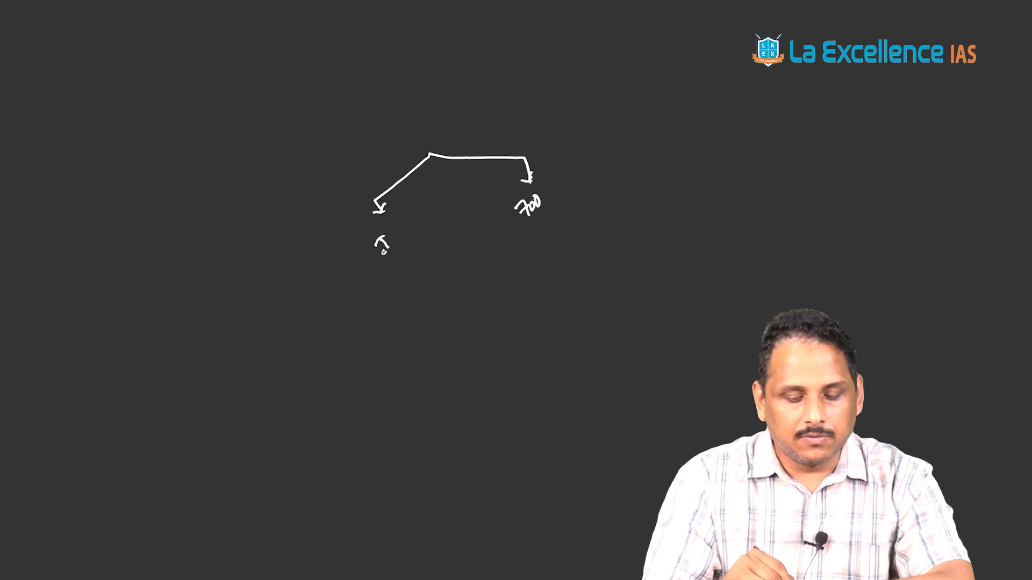
text(IV, Mc)
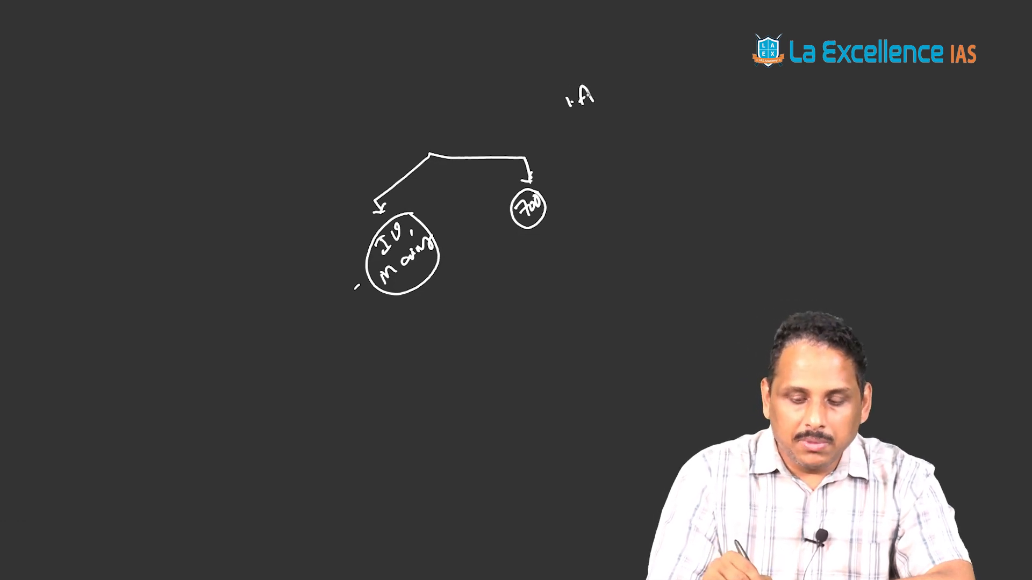
Write 'Analyse & introspect' with numbered points on last year's papers and reasons.
text(Analyse &)
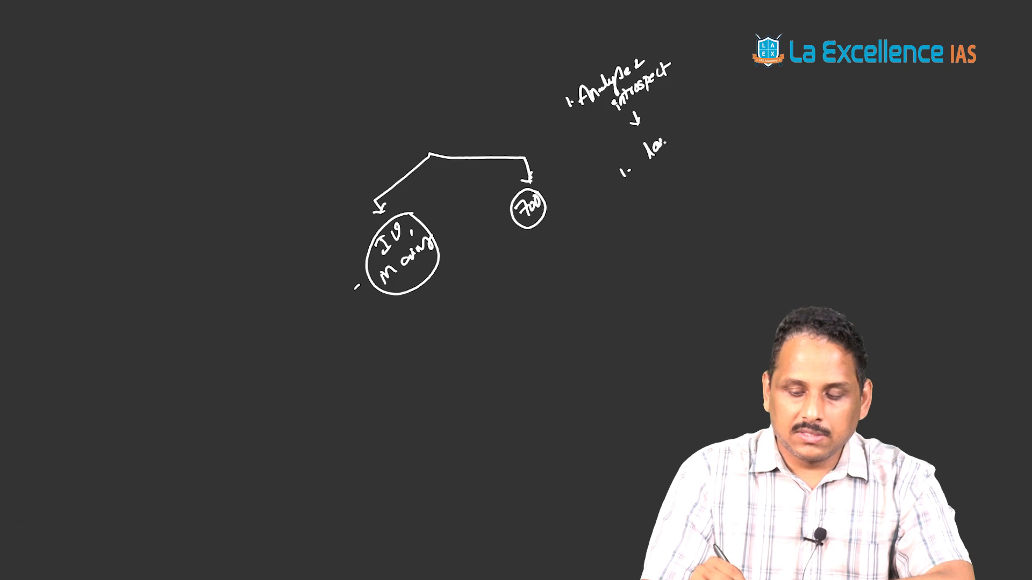
text(last year → Q.P.)
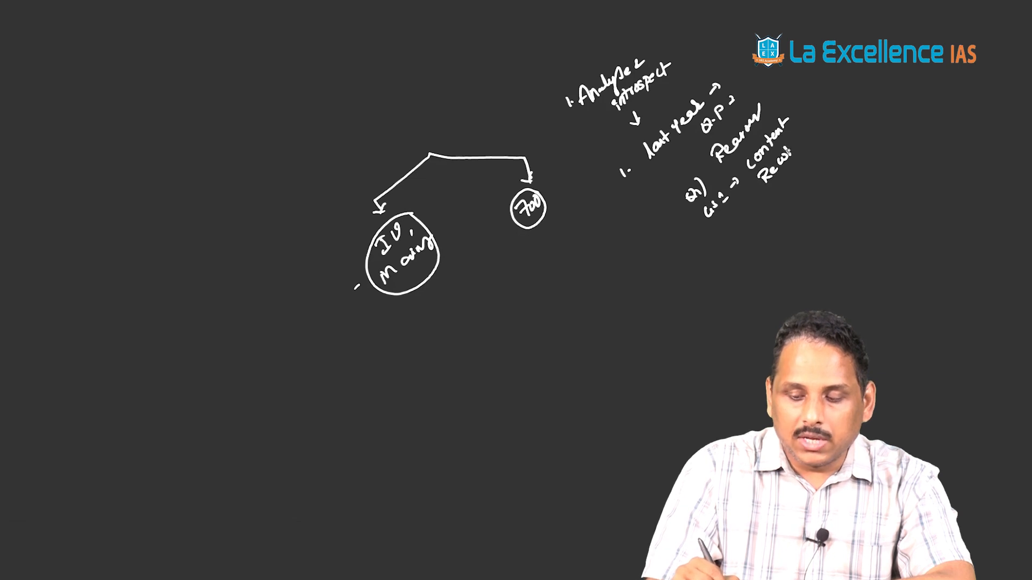
Write 'Recollect, organise', 'Revision' and 'writing', plus a long down arrow.
text(or.)
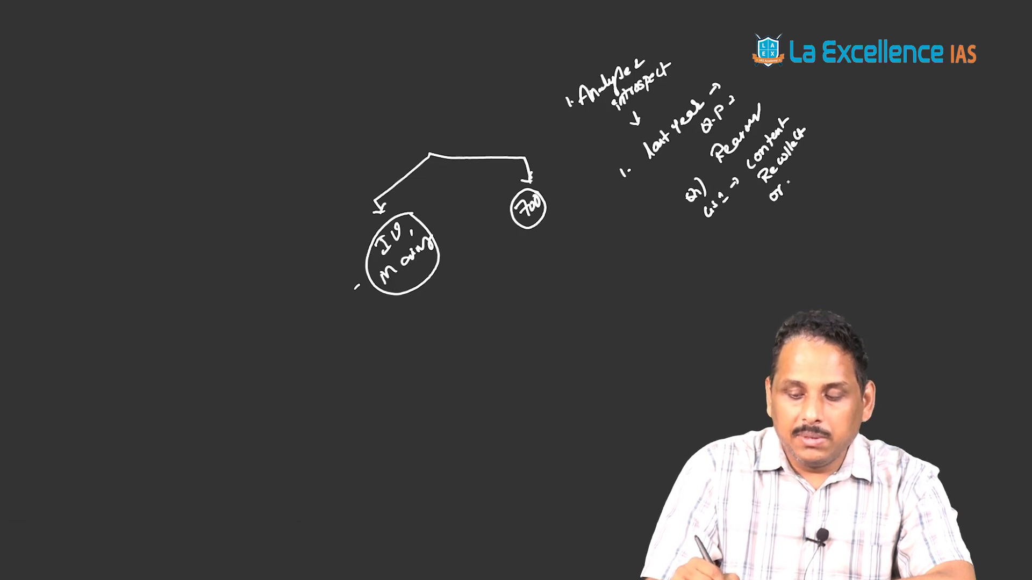
text(organise)
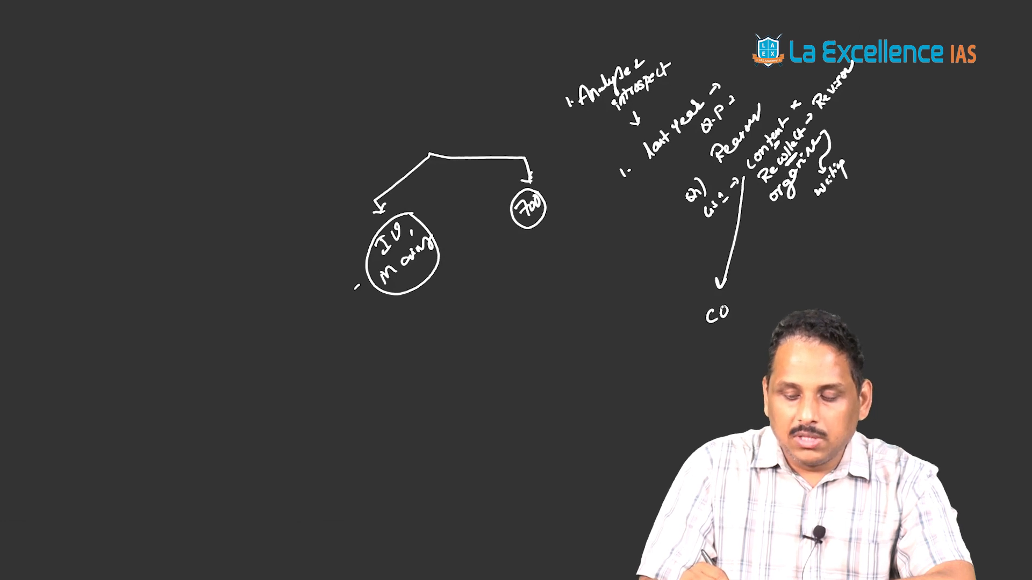
Label the arrow tip 'Content', circle 'Recollect', and write 'Why? What goal'.
text(Content)
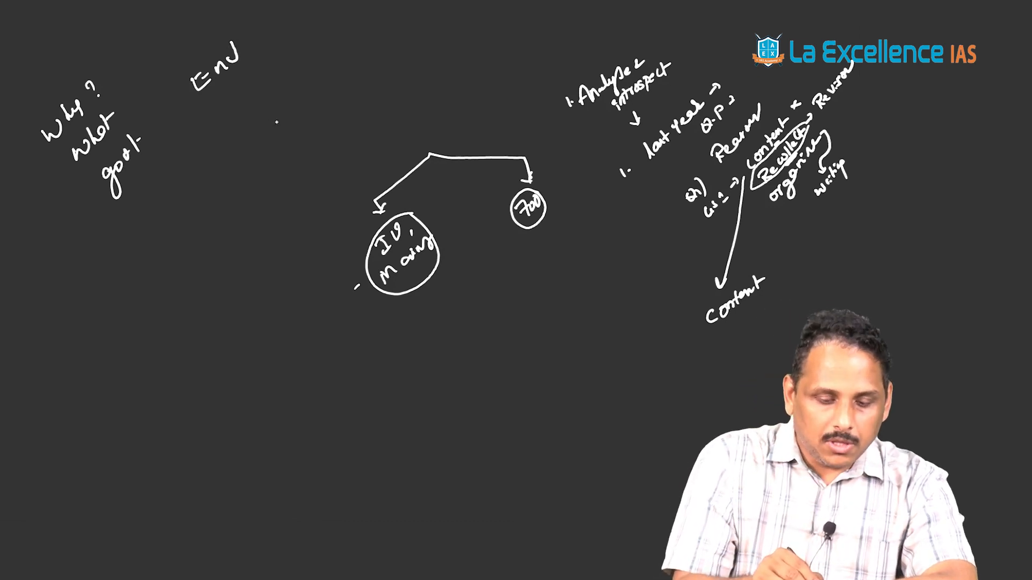
Write and circle 'Ends', then list '1. Content' and '2. Organising'.
text(Endo)
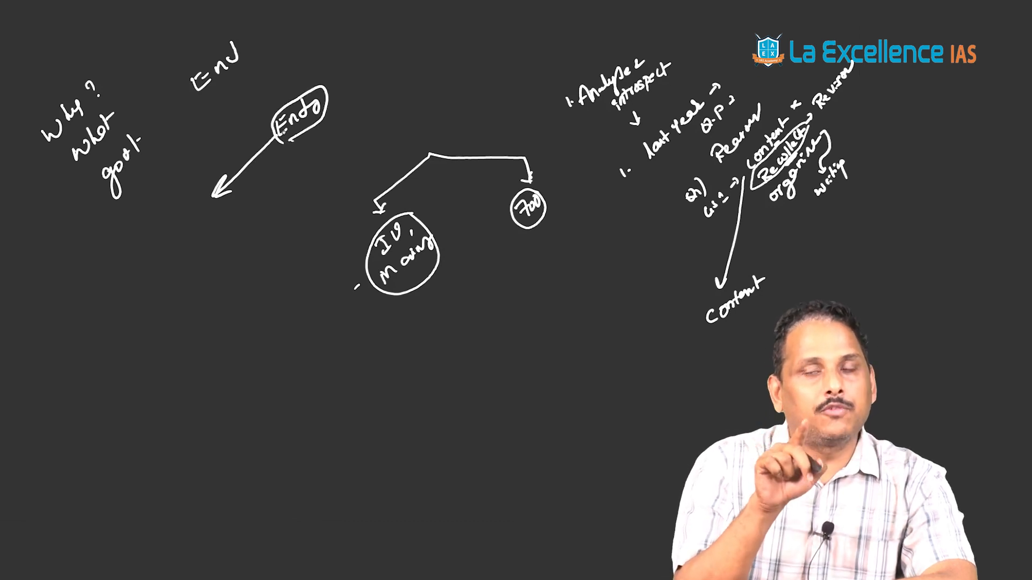
text(co)
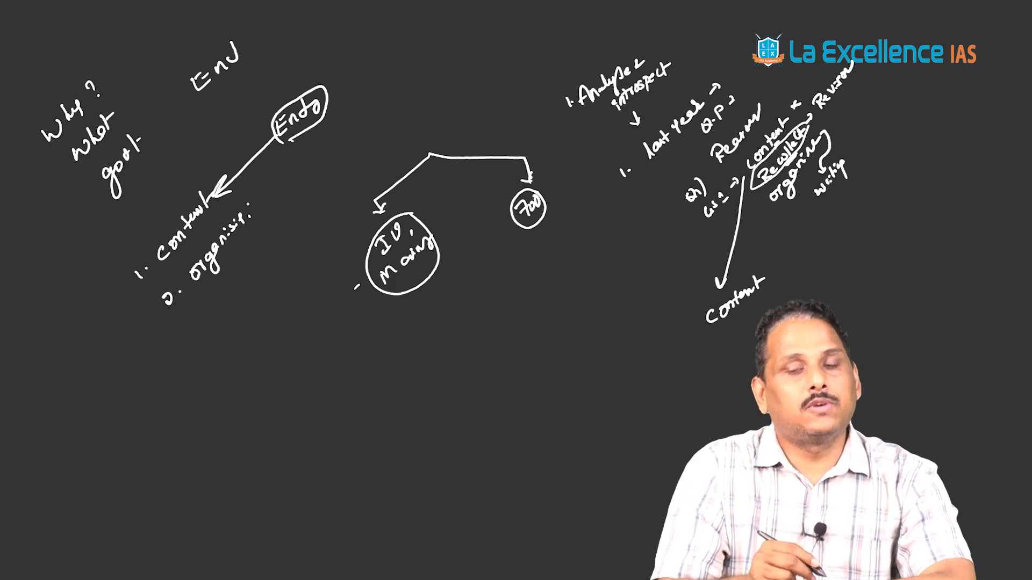
Append 'Revise' to item 2, write 'Test your preparation', and start item '3.'.
text(Rev.)
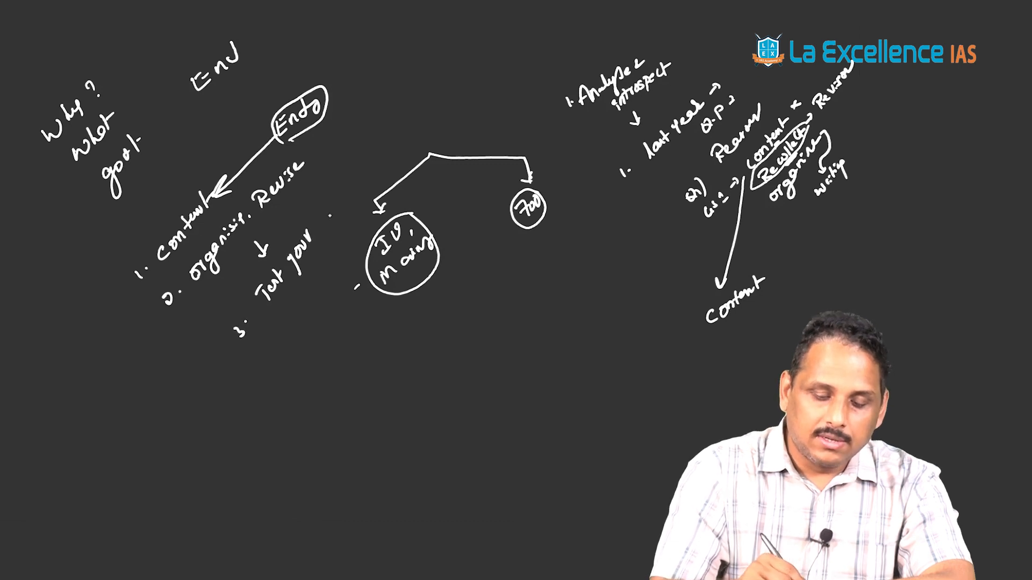
text(prepare)
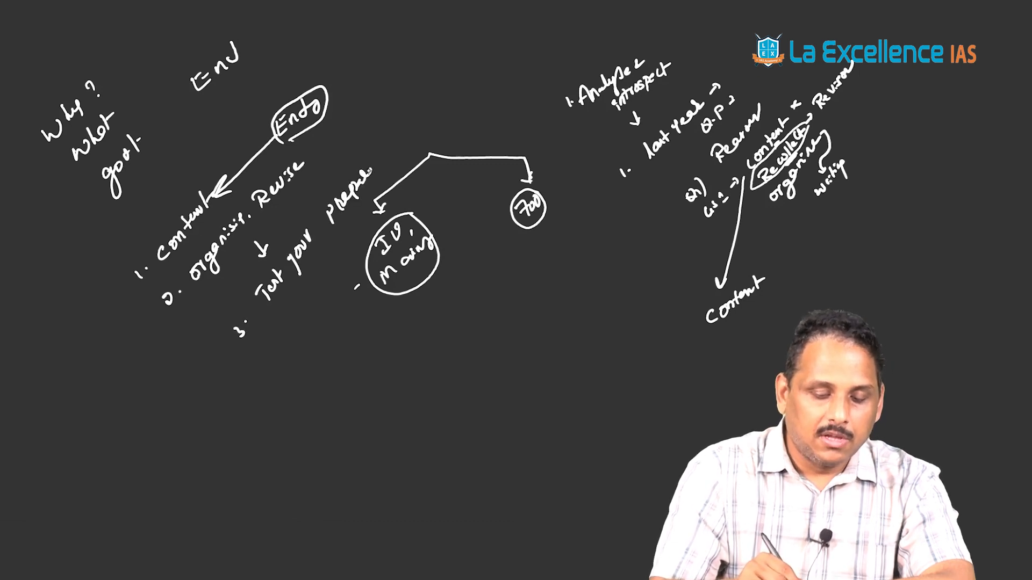